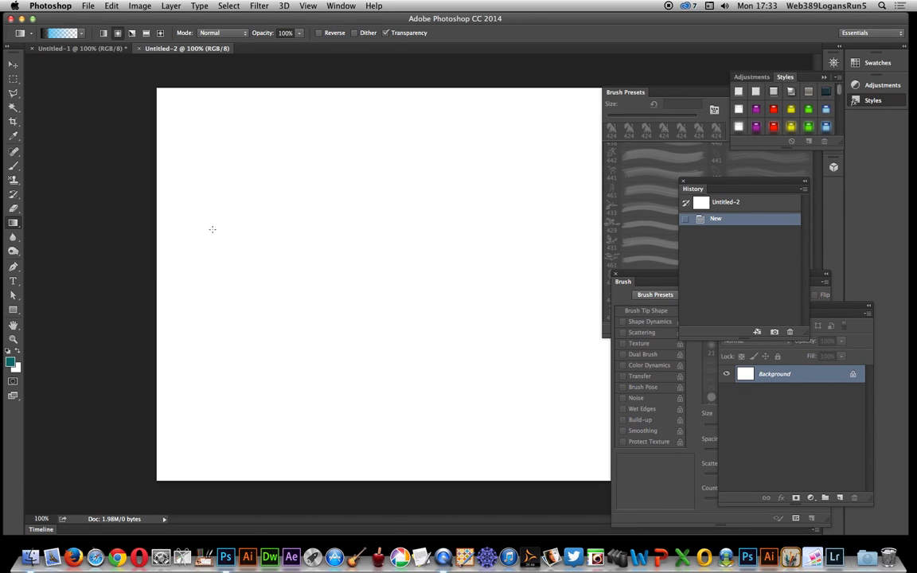
{"action": "mouse_move", "coordinate": [207, 232]}
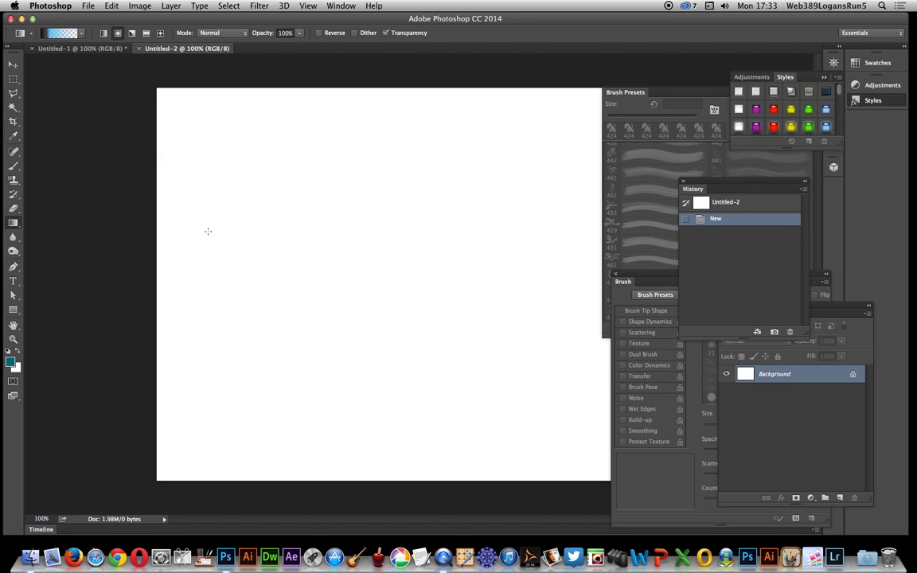
{"action": "mouse_move", "coordinate": [230, 162]}
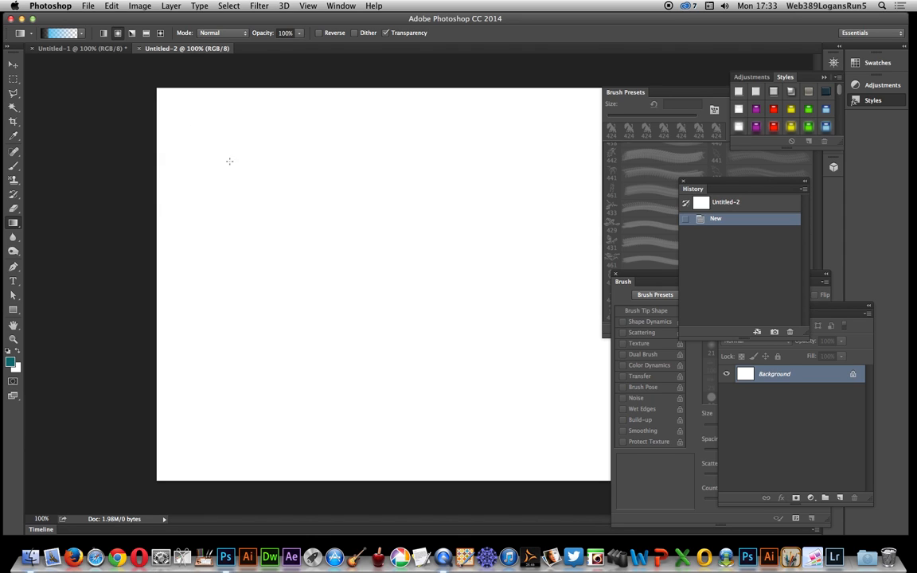
{"action": "mouse_move", "coordinate": [173, 150]}
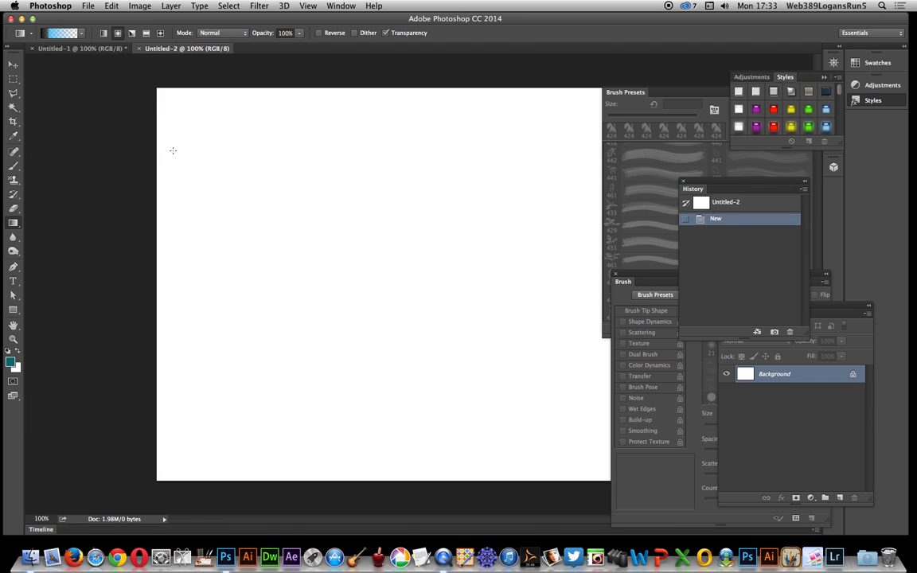
{"action": "mouse_move", "coordinate": [268, 202]}
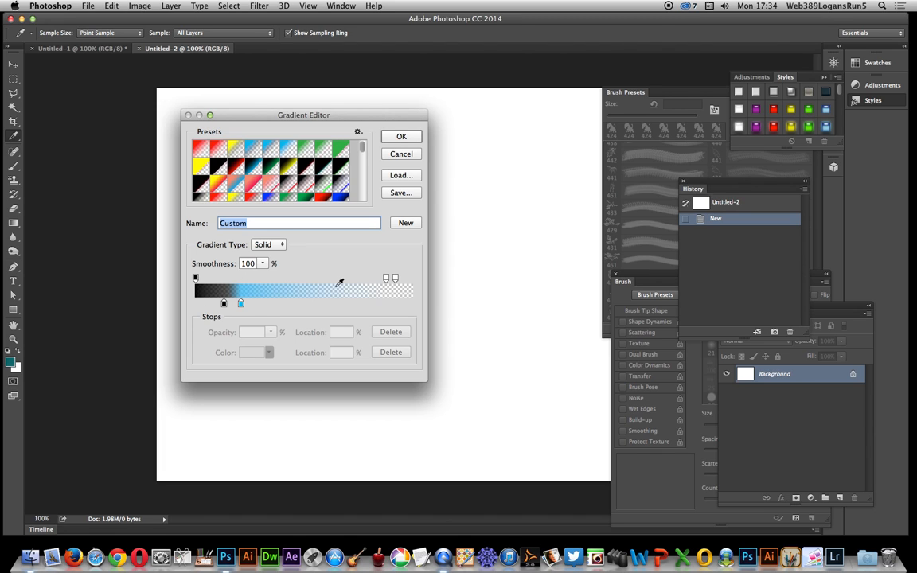
Accept the blue-to-transparent gradient and paint radial blue spots with dark centres across the canvas
{"action": "left_click", "coordinate": [401, 136]}
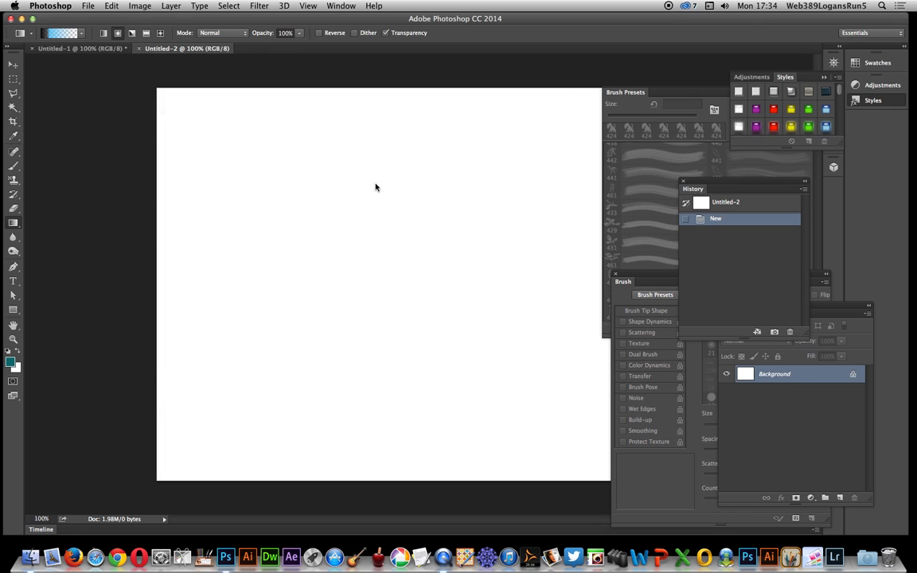
{"action": "mouse_move", "coordinate": [349, 252]}
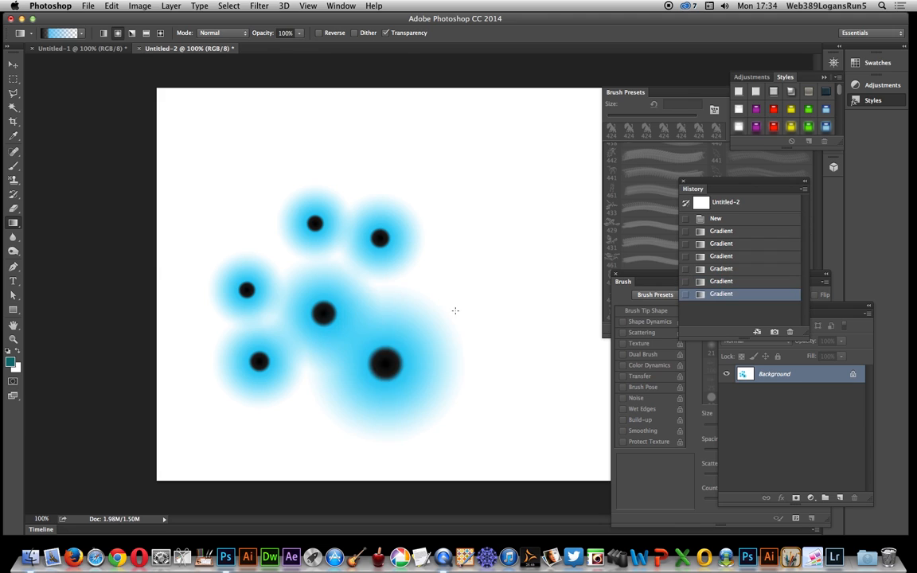
{"action": "left_click", "coordinate": [493, 309]}
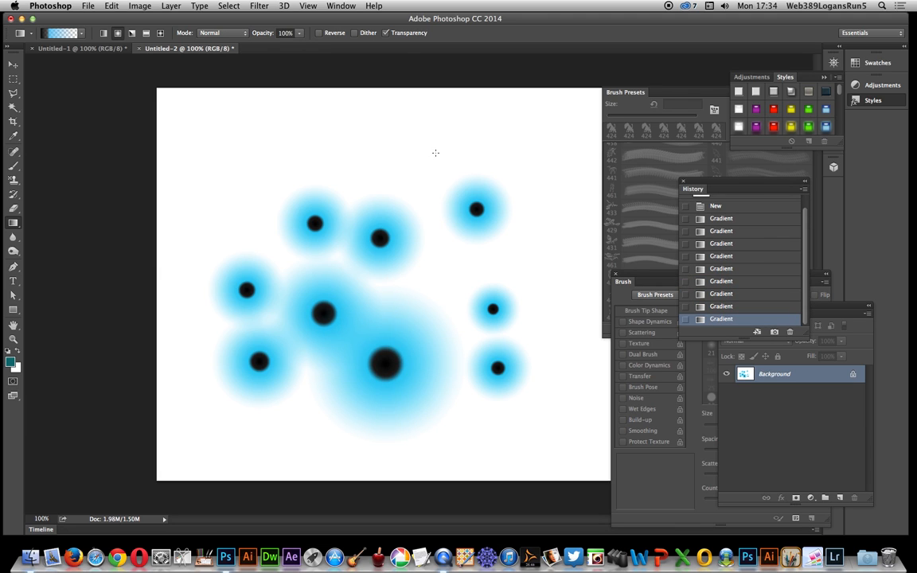
{"action": "left_click", "coordinate": [354, 173]}
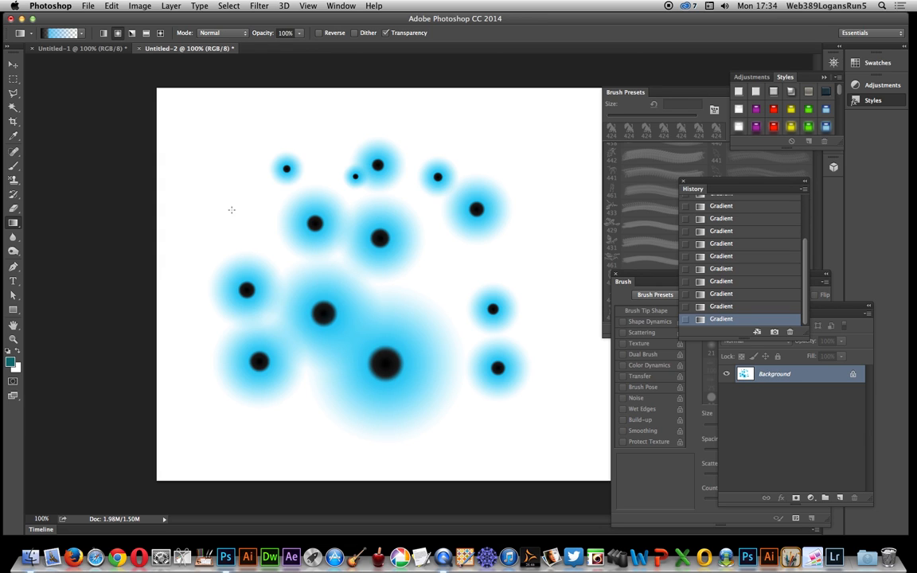
{"action": "left_click", "coordinate": [231, 209]}
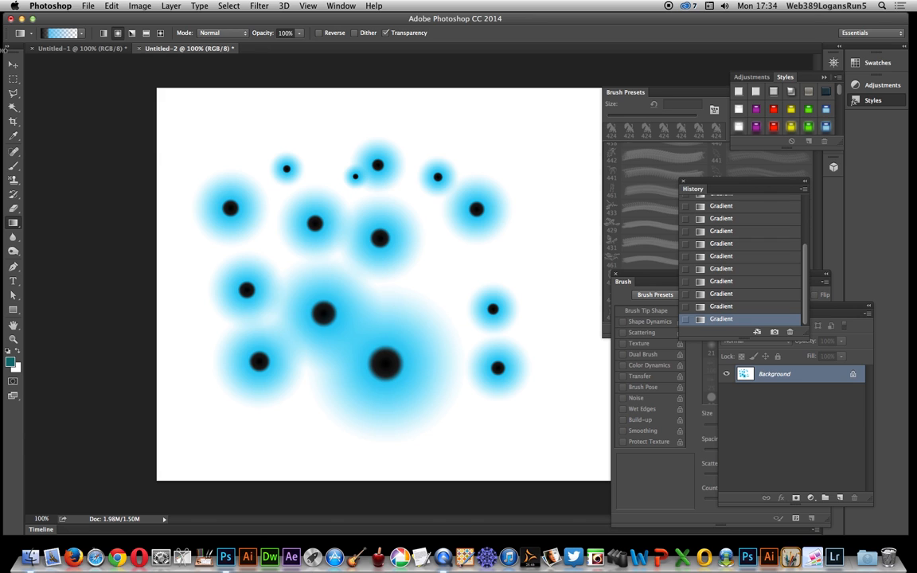
Marquee-select all the blue spots and define them as a new brush preset
{"action": "left_click_drag", "start_coordinate": [199, 129], "coordinate": [416, 360]}
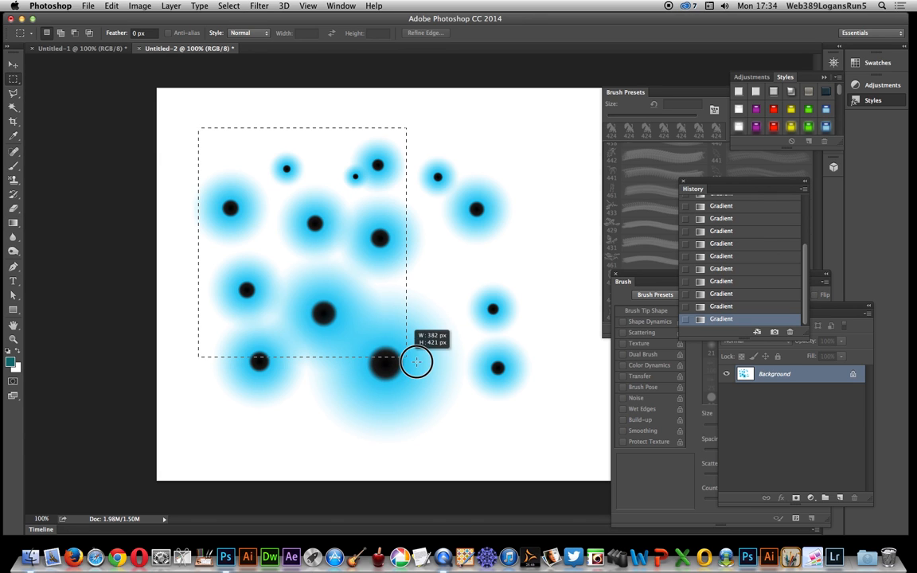
{"action": "left_click_drag", "start_coordinate": [199, 128], "coordinate": [531, 415]}
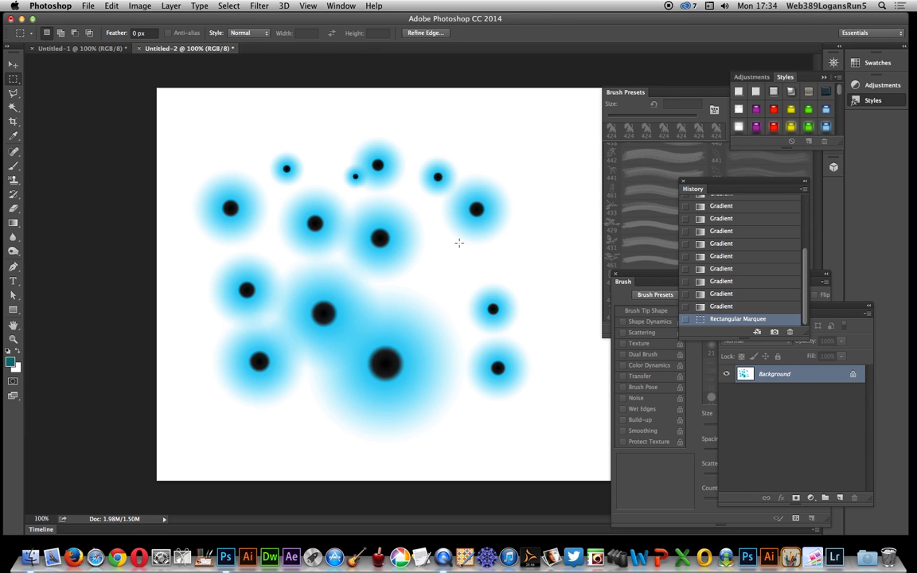
{"action": "left_click", "coordinate": [111, 6]}
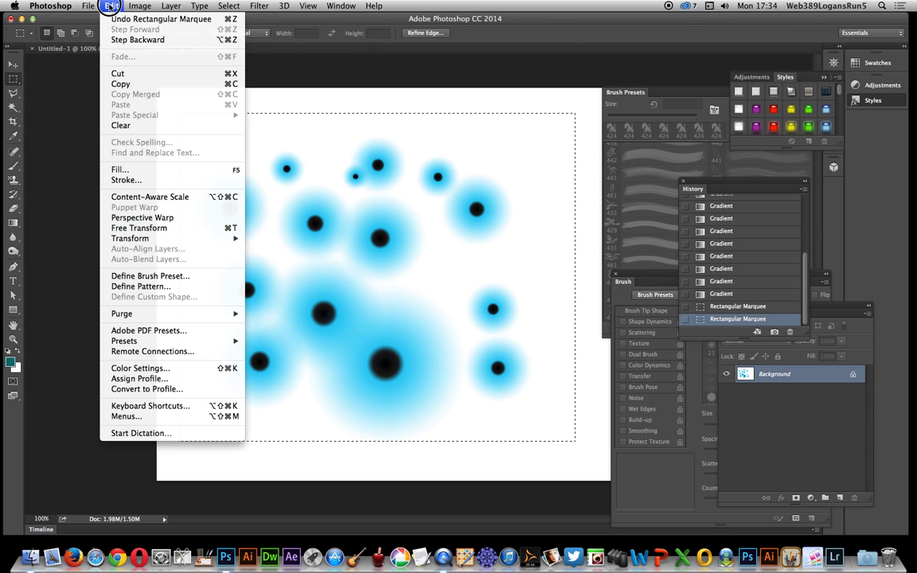
{"action": "mouse_move", "coordinate": [167, 276]}
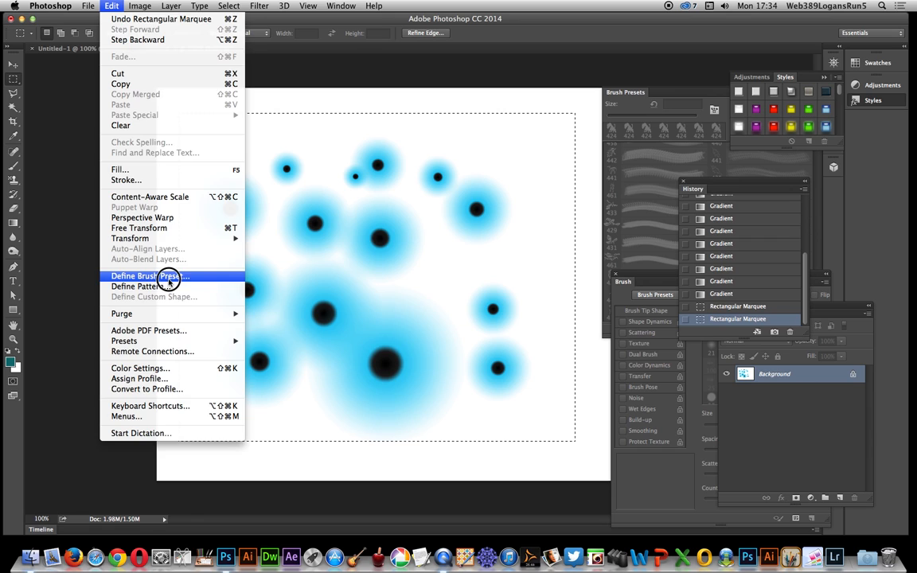
{"action": "left_click", "coordinate": [150, 275]}
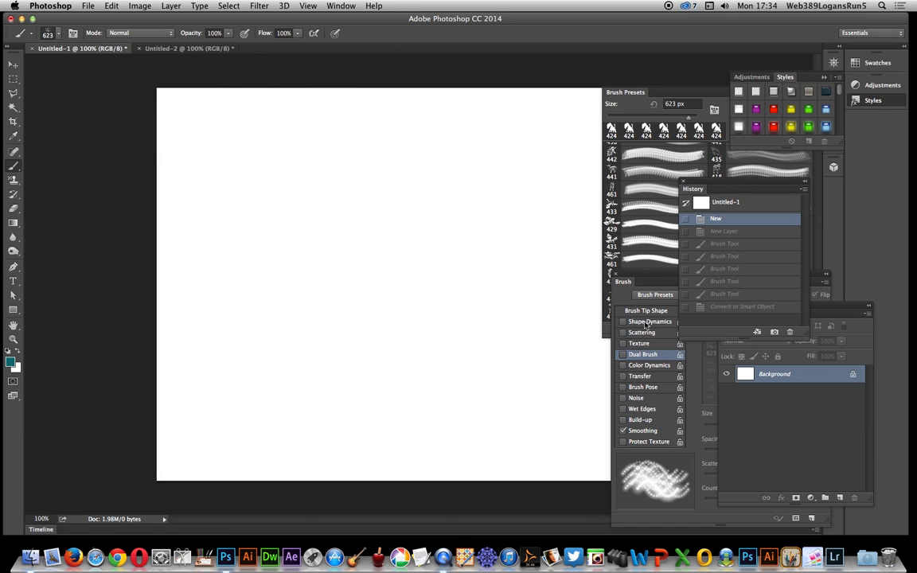
Choose the 424 px custom tip under Brush Tip Shape for the blank Untitled-1 document
{"action": "left_click", "coordinate": [645, 311]}
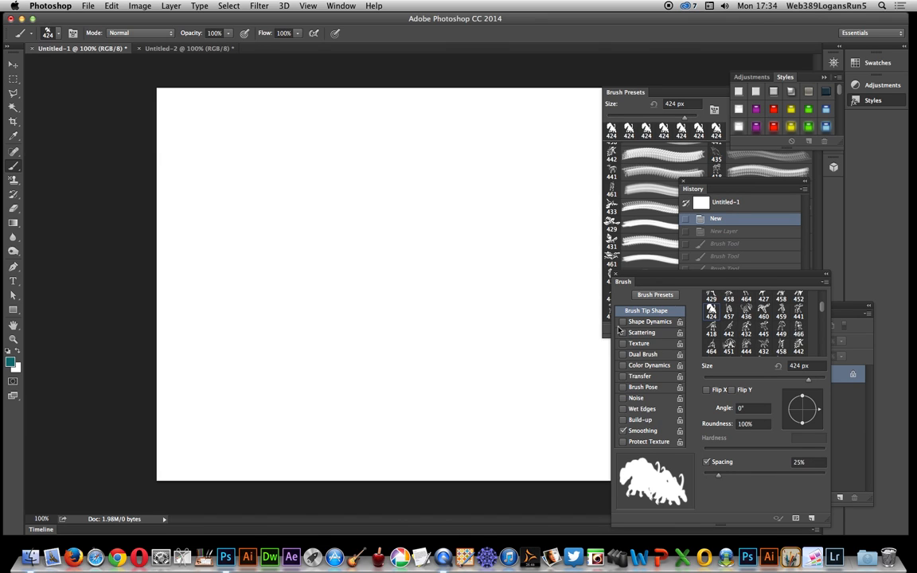
{"action": "mouse_move", "coordinate": [427, 327]}
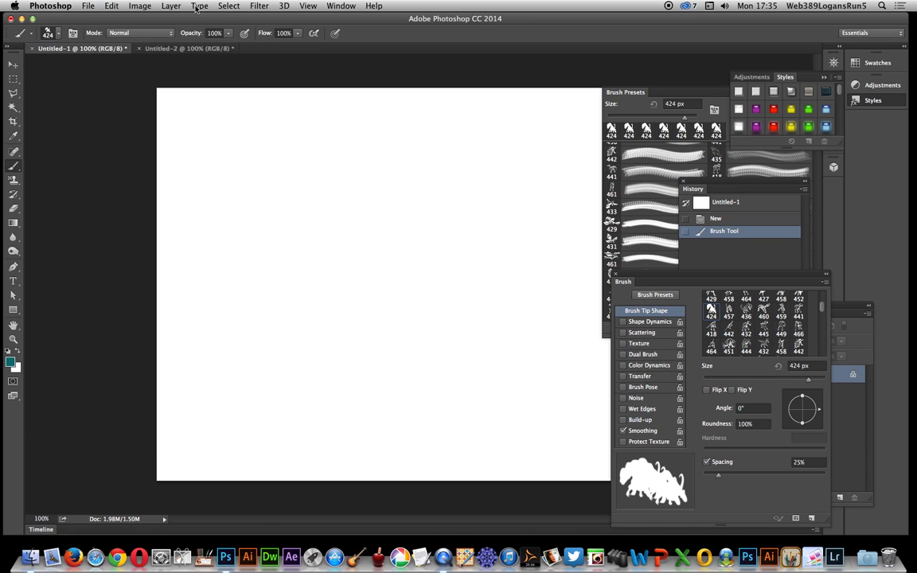
{"action": "left_click", "coordinate": [171, 5]}
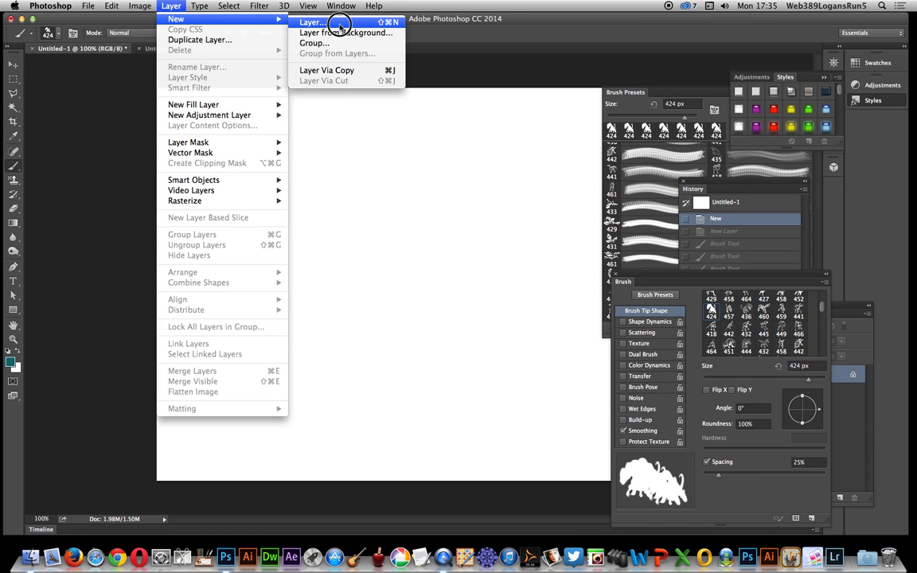
Create a new empty Layer 1 above the white background
{"action": "left_click", "coordinate": [310, 22]}
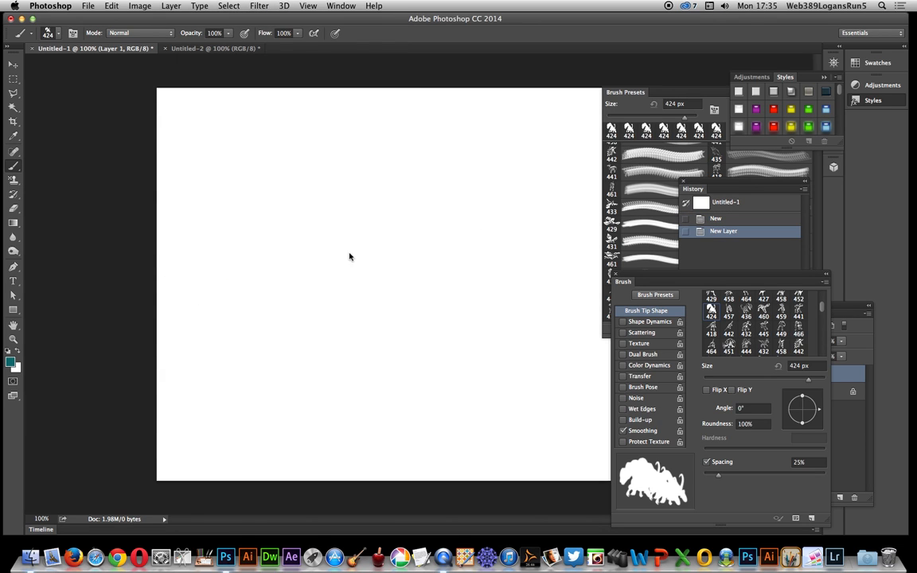
{"action": "mouse_move", "coordinate": [634, 332]}
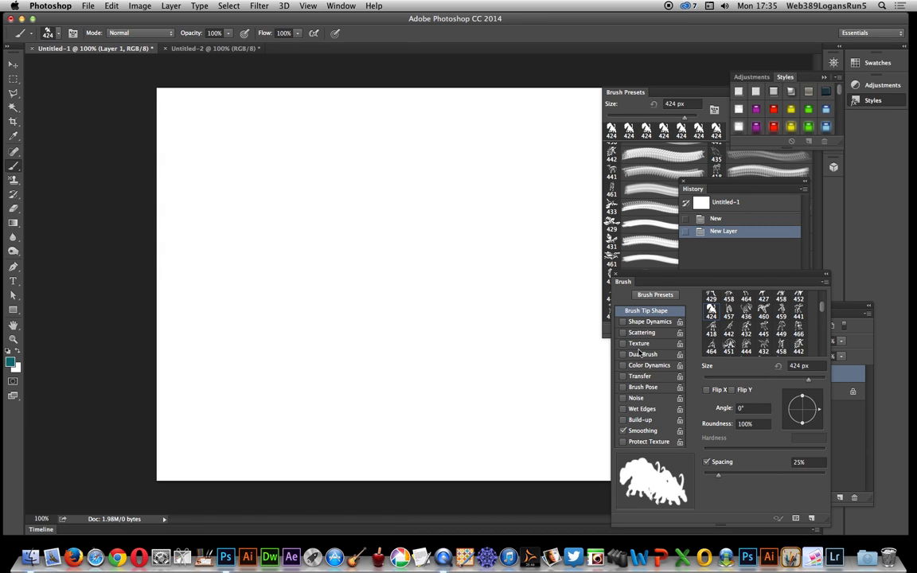
Enable Dual Brush with the saved 623 px spot tip at about 189 px, wider spacing and Darken mode
{"action": "left_click", "coordinate": [623, 354]}
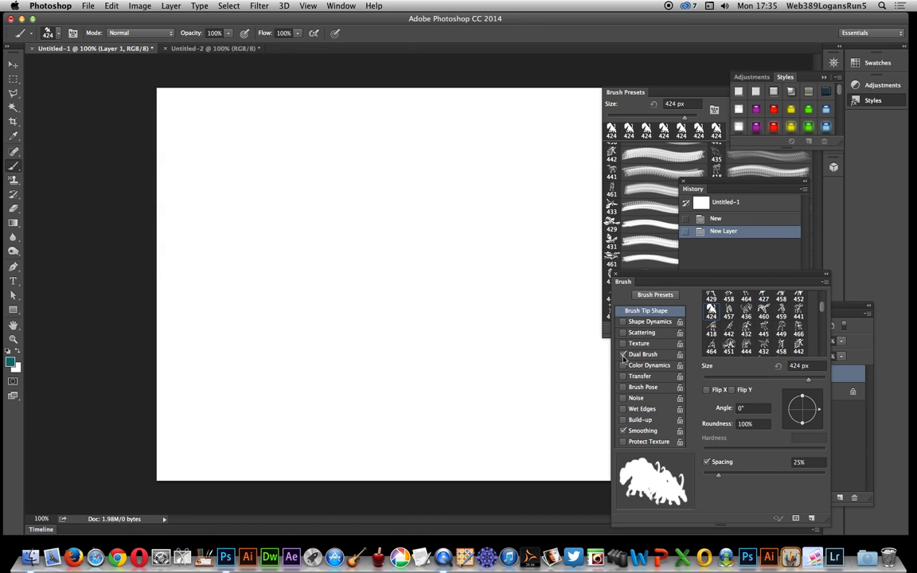
{"action": "left_click", "coordinate": [623, 354]}
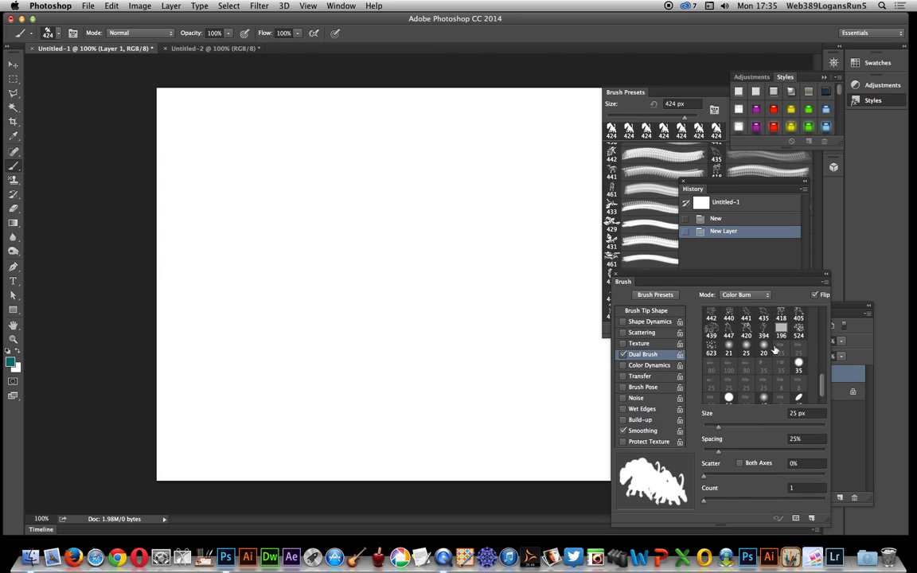
{"action": "left_click", "coordinate": [710, 353]}
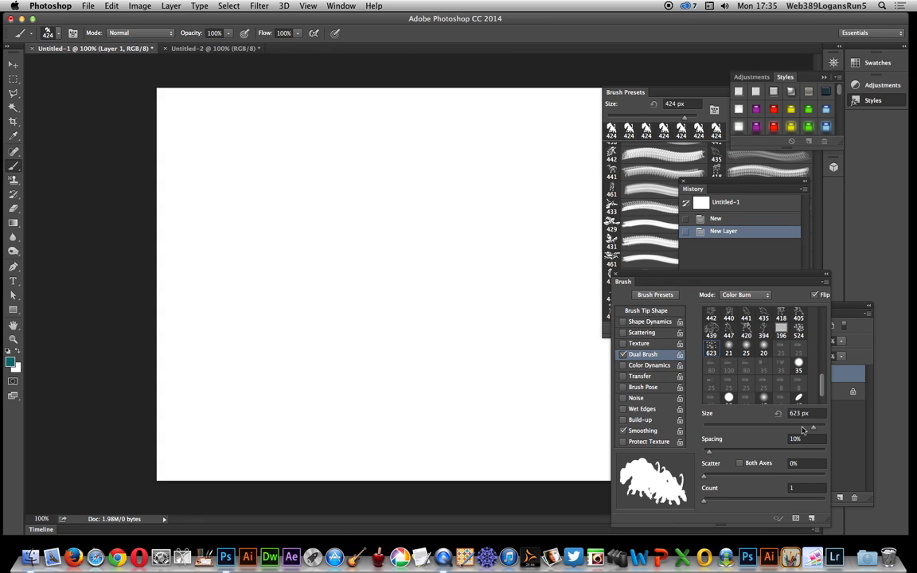
{"action": "left_click_drag", "start_coordinate": [802, 429], "coordinate": [760, 430]}
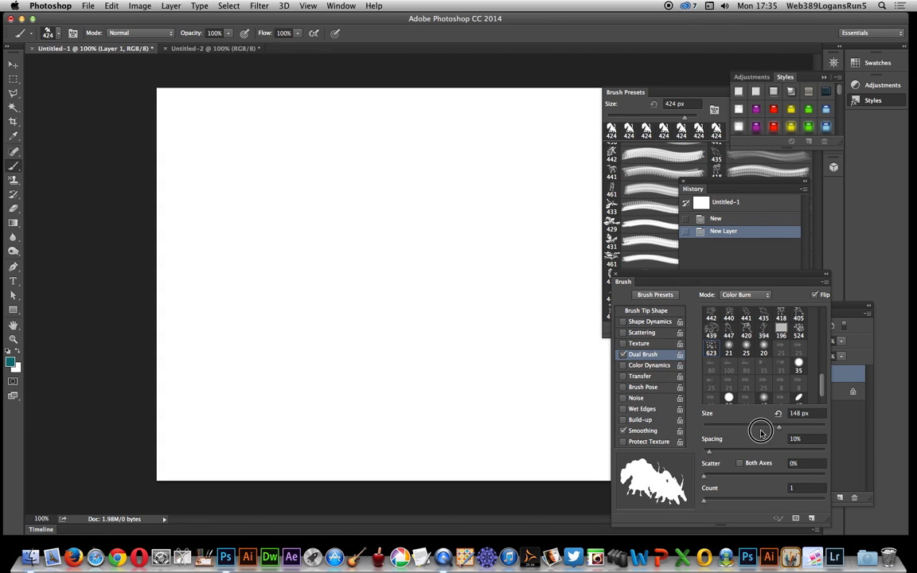
{"action": "left_click_drag", "start_coordinate": [760, 429], "coordinate": [732, 451]}
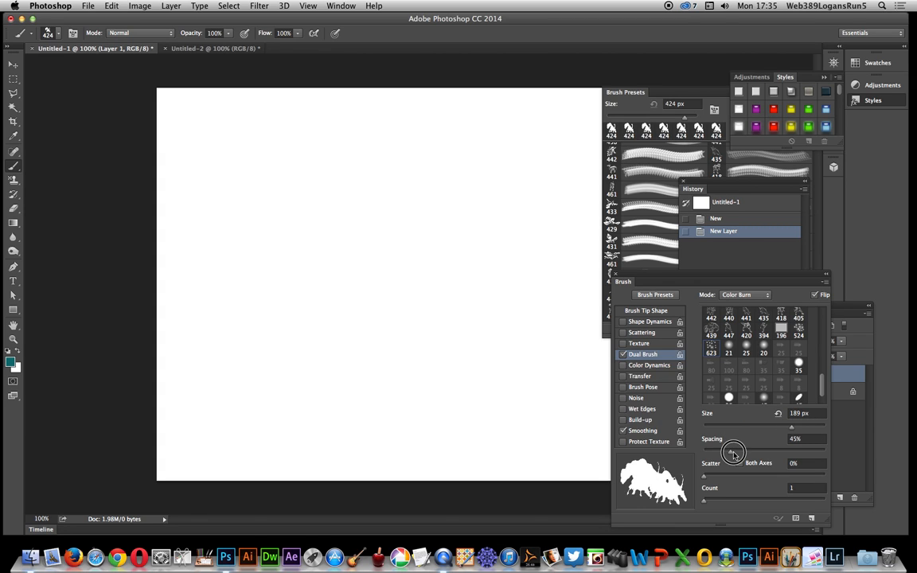
{"action": "left_click_drag", "start_coordinate": [732, 451], "coordinate": [716, 477]}
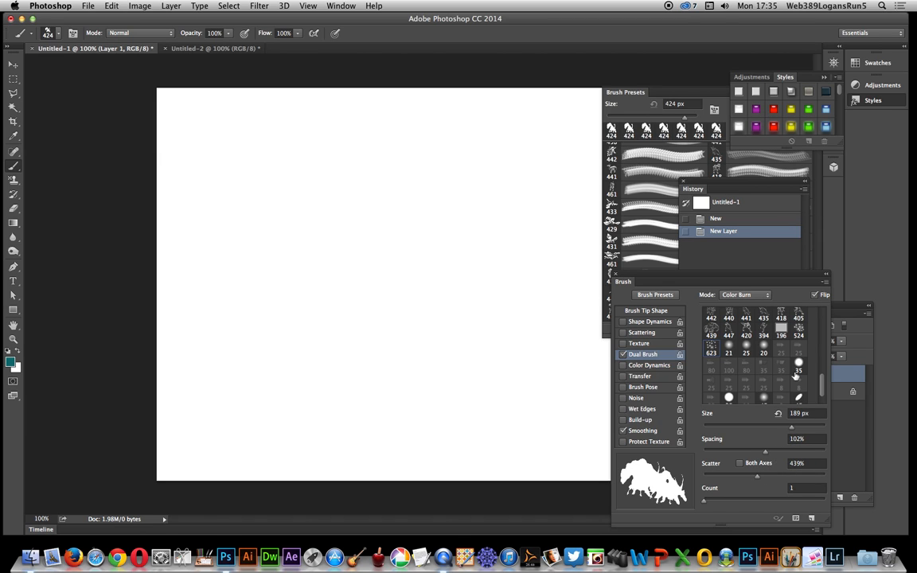
{"action": "left_click", "coordinate": [744, 295]}
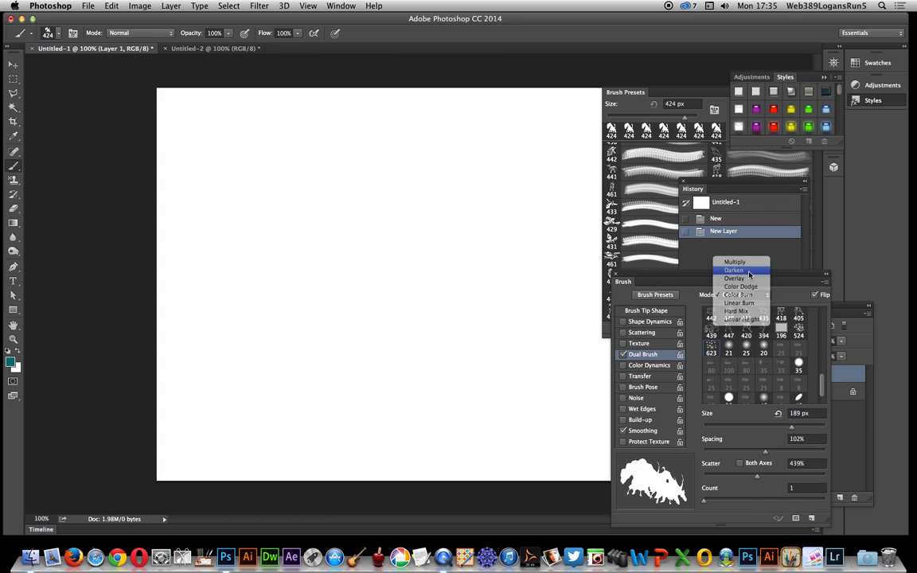
{"action": "left_click", "coordinate": [733, 270]}
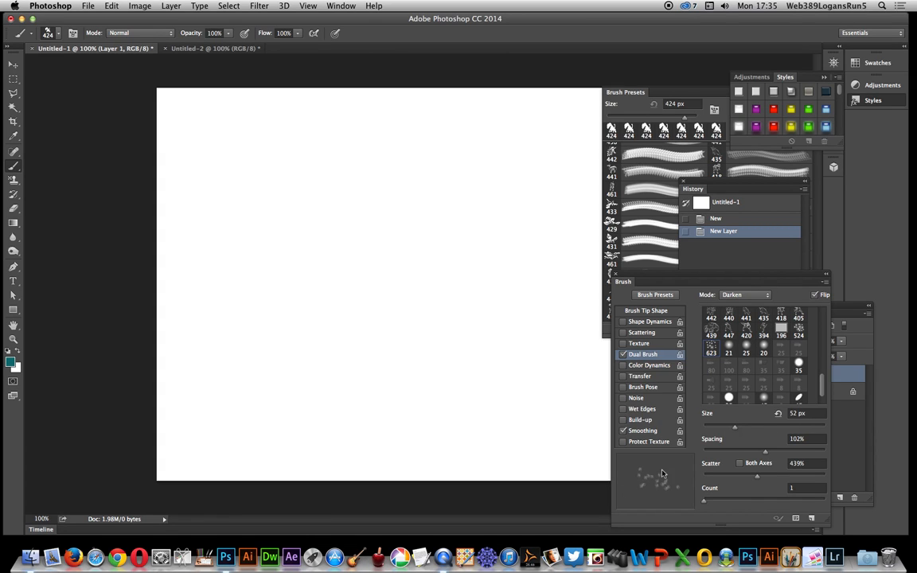
Raise the dual brush spacing to 130%, count to 11, tip to about 92 px and increase scatter
{"action": "left_click_drag", "start_coordinate": [734, 451], "coordinate": [757, 452]}
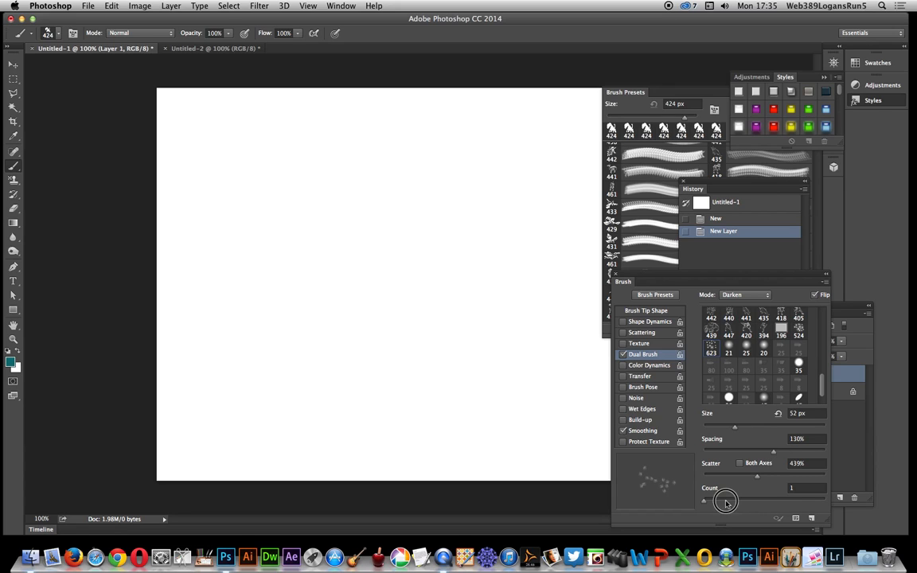
{"action": "left_click_drag", "start_coordinate": [724, 502], "coordinate": [742, 427]}
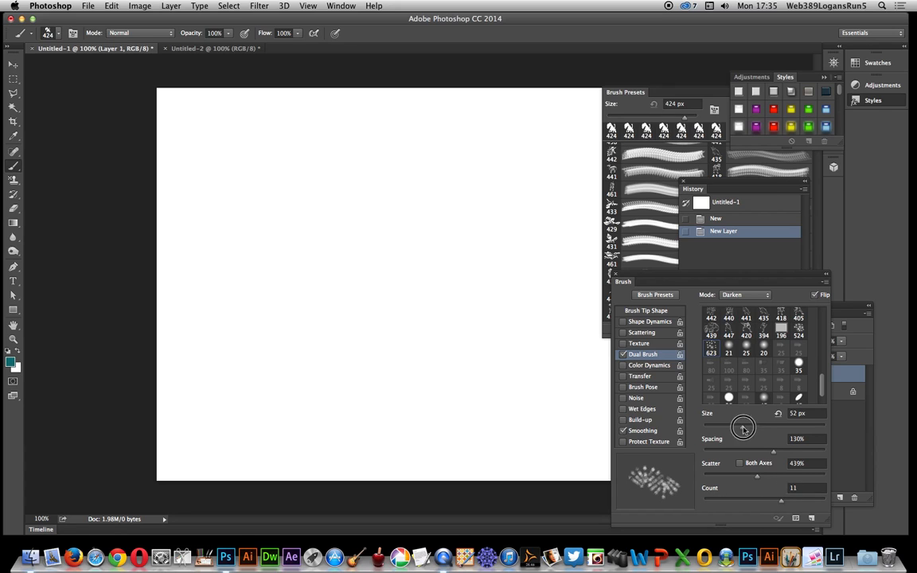
{"action": "left_click_drag", "start_coordinate": [743, 426], "coordinate": [758, 426]}
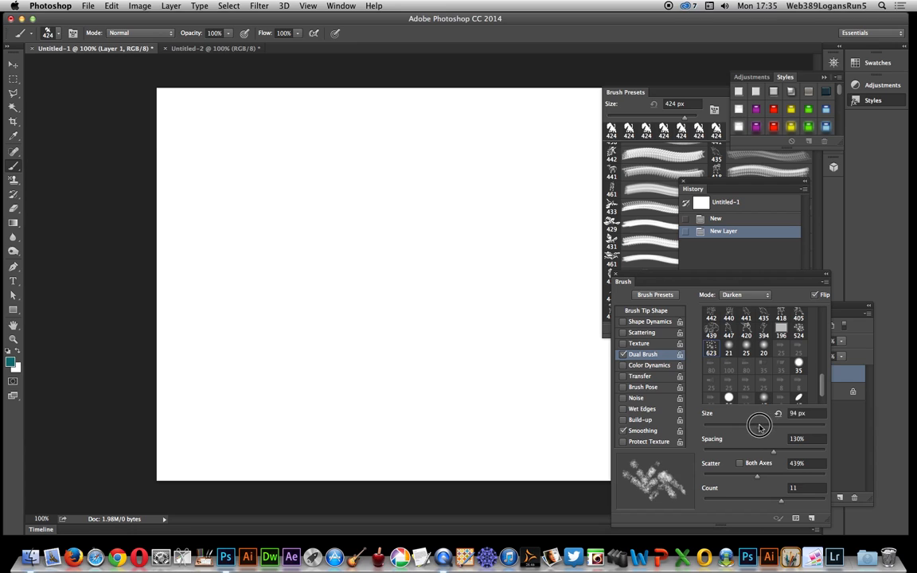
{"action": "left_click_drag", "start_coordinate": [758, 473], "coordinate": [780, 474]}
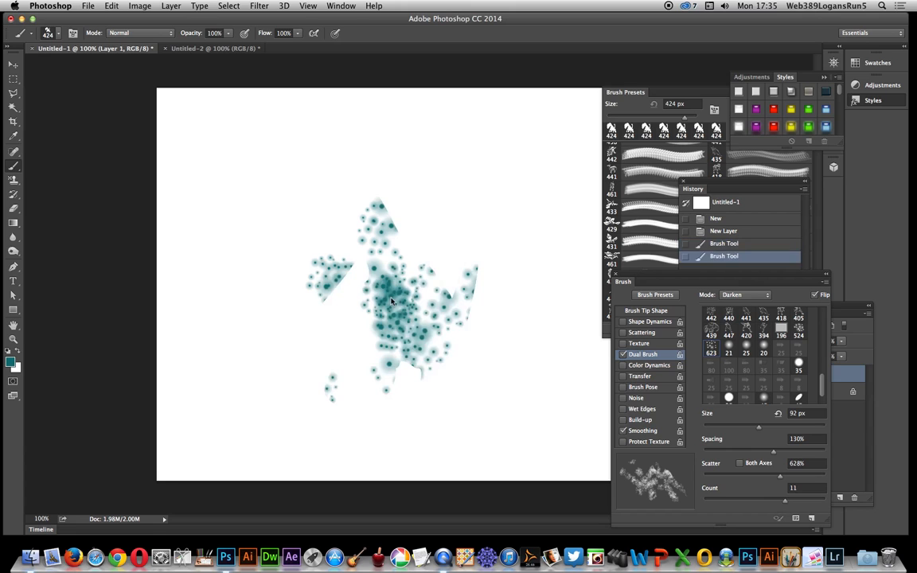
Paint the teal dotted dinosaur silhouette on Layer 1 with the dual brush
{"action": "left_click", "coordinate": [390, 303]}
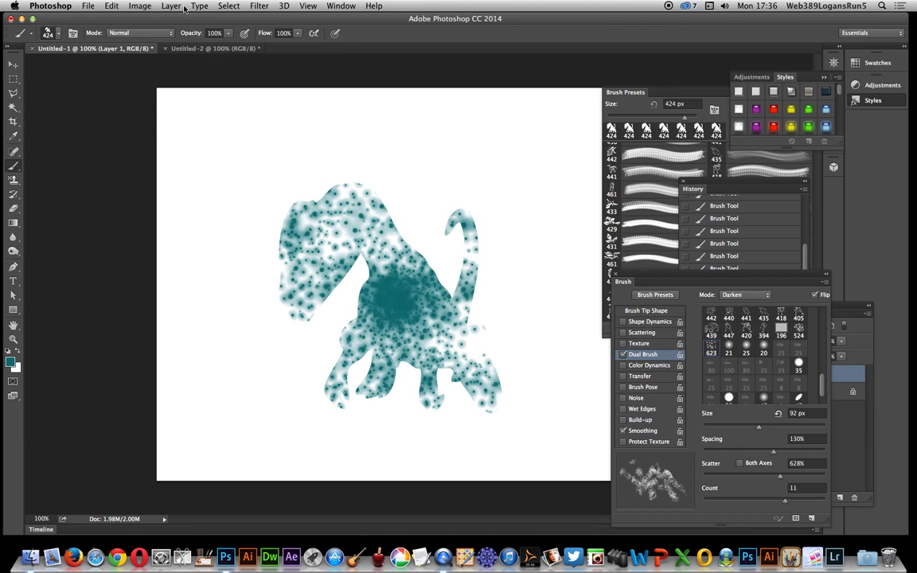
Convert the painted dinosaur layer to a smart object via Layer > Smart Objects
{"action": "left_click", "coordinate": [172, 6]}
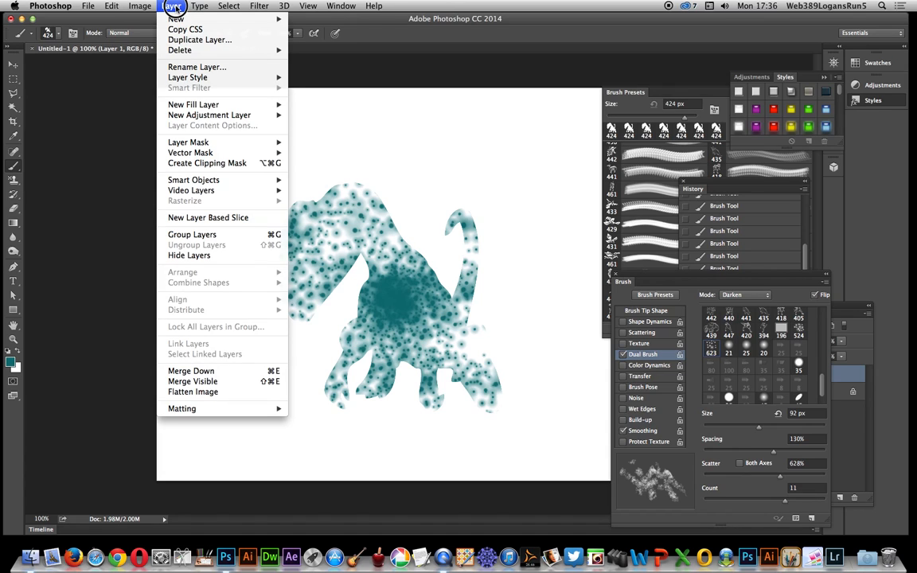
{"action": "mouse_move", "coordinate": [187, 77]}
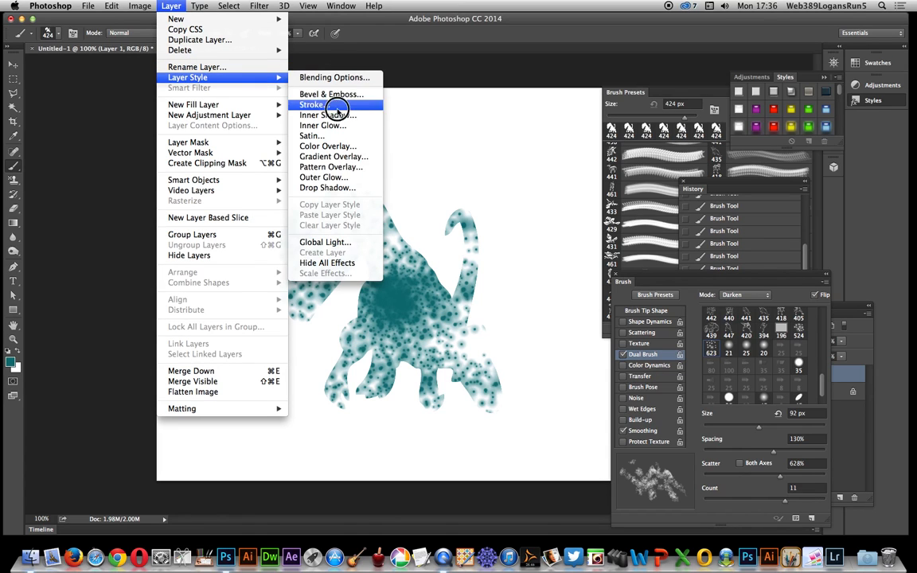
{"action": "mouse_move", "coordinate": [331, 94]}
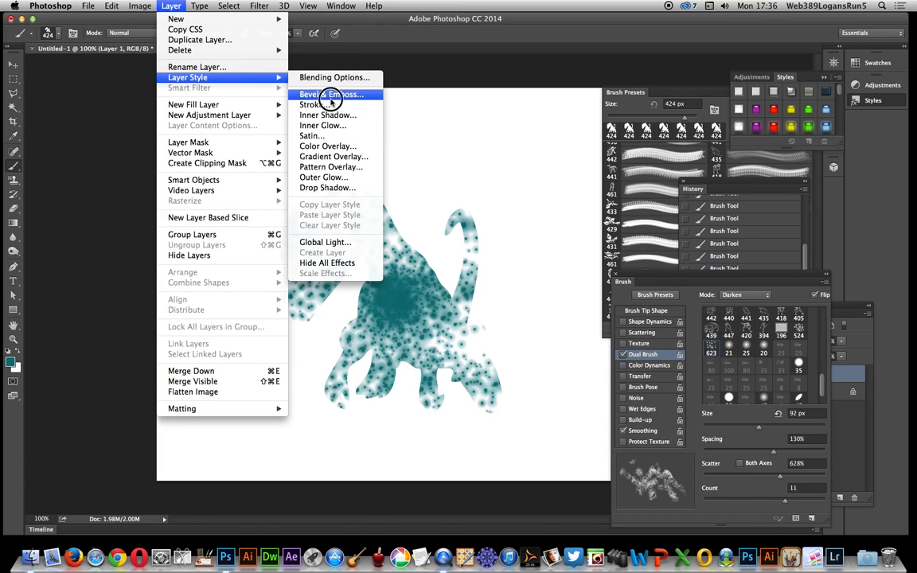
{"action": "mouse_move", "coordinate": [193, 179]}
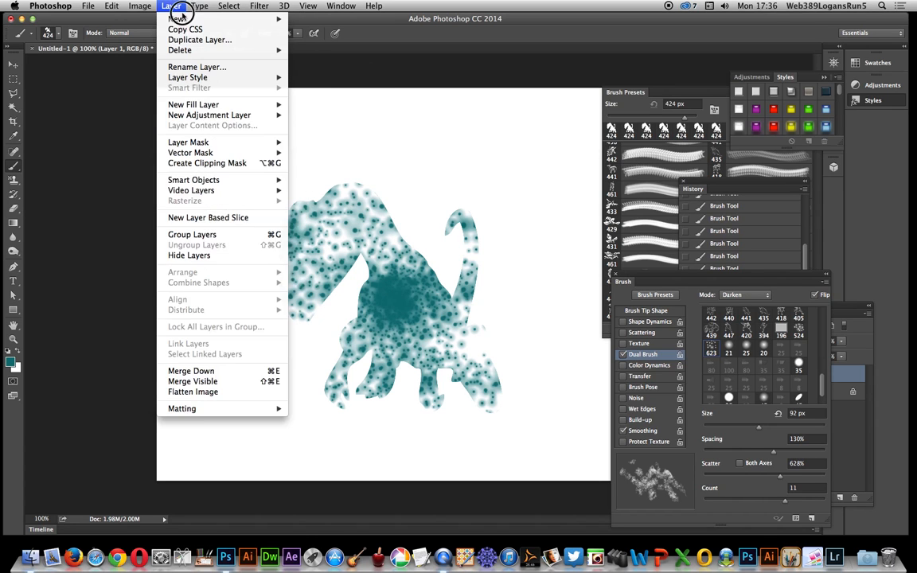
{"action": "mouse_move", "coordinate": [194, 179]}
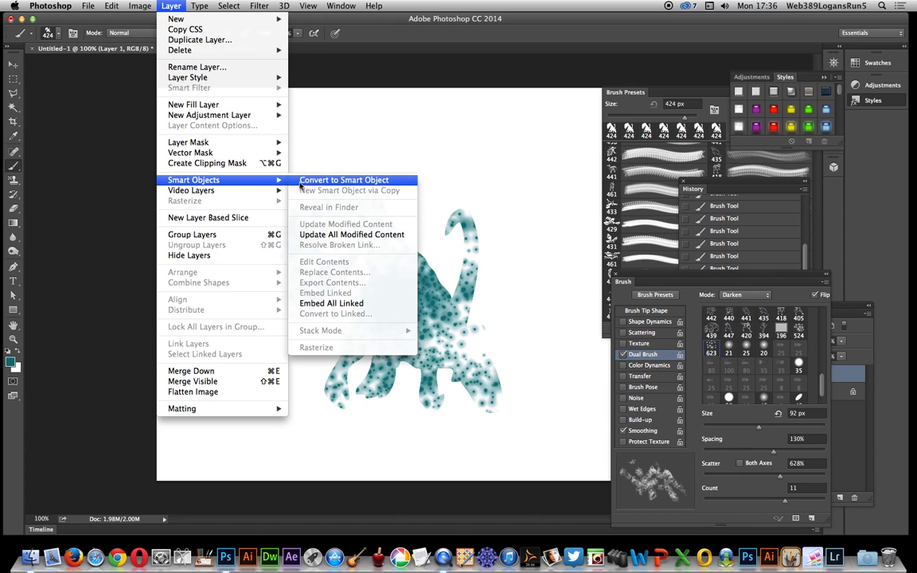
{"action": "left_click", "coordinate": [348, 190]}
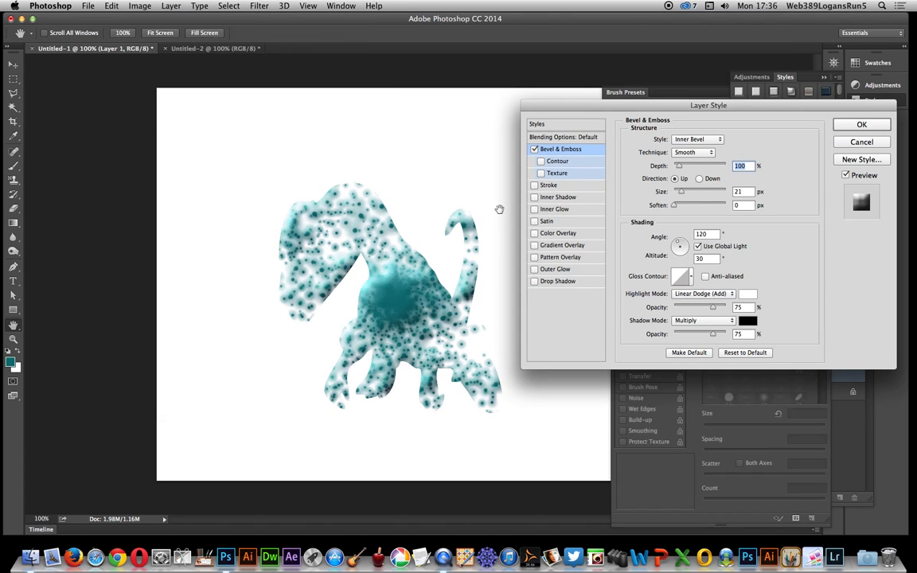
{"action": "mouse_move", "coordinate": [369, 287]}
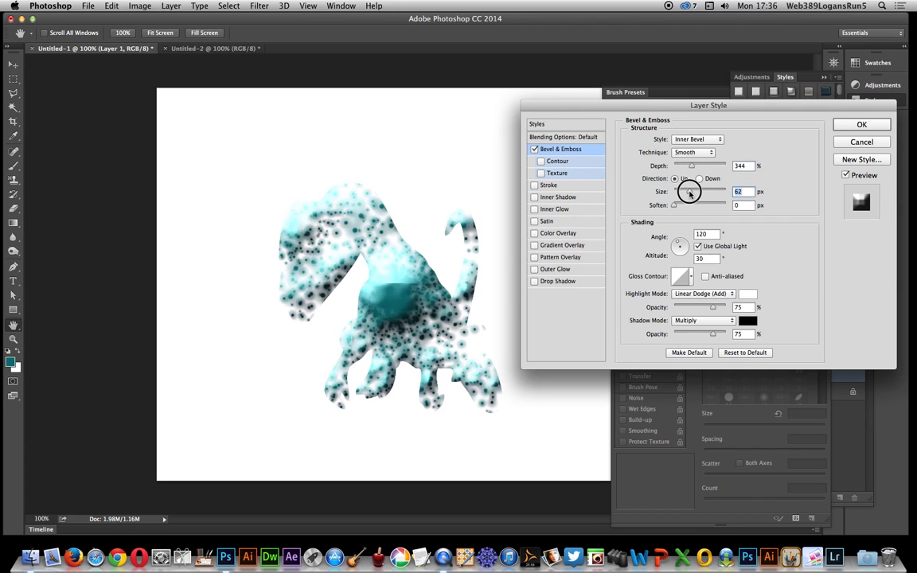
Set the bevel to Size 8 px, Soften 1 px, with light Angle 153° and Altitude 21°
{"action": "left_click_drag", "start_coordinate": [688, 191], "coordinate": [676, 191]}
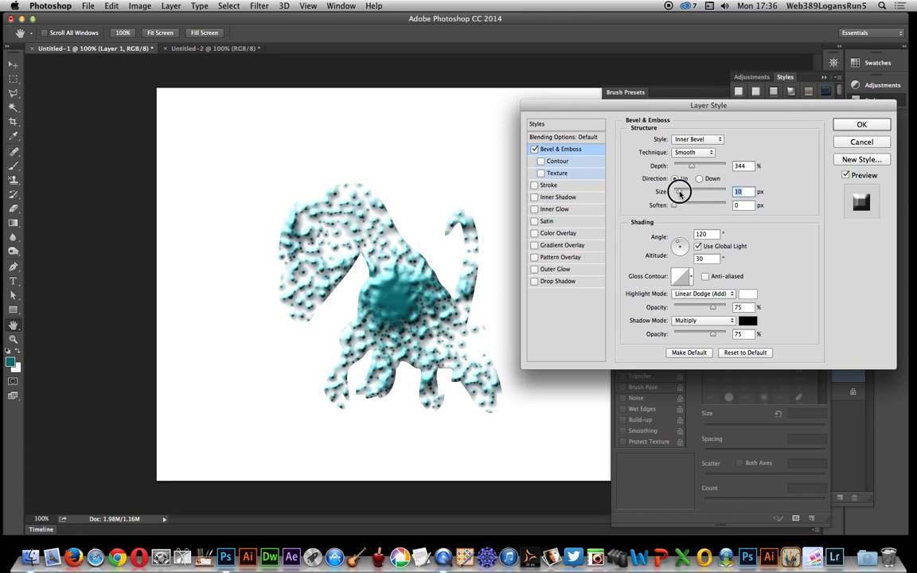
{"action": "left_click_drag", "start_coordinate": [683, 191], "coordinate": [677, 191]}
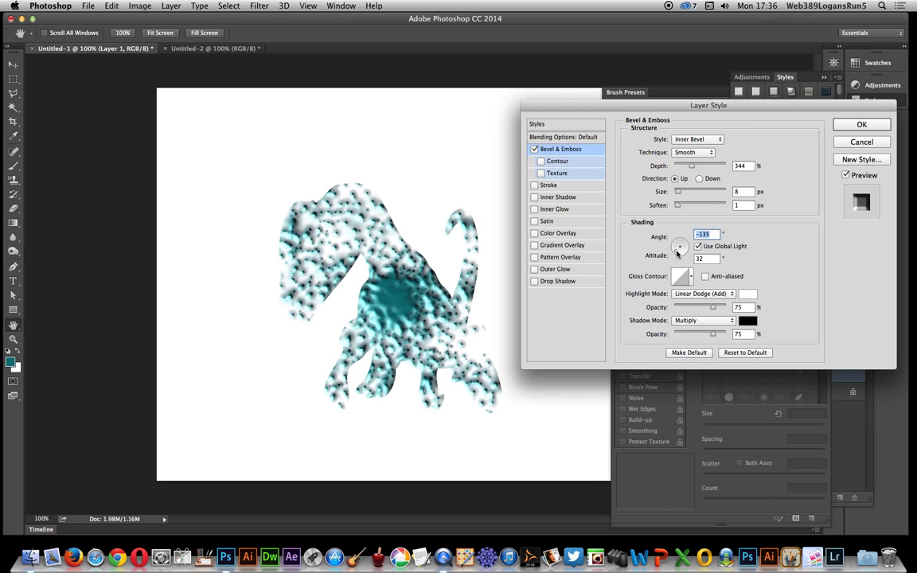
{"action": "left_click_drag", "start_coordinate": [678, 246], "coordinate": [679, 248]}
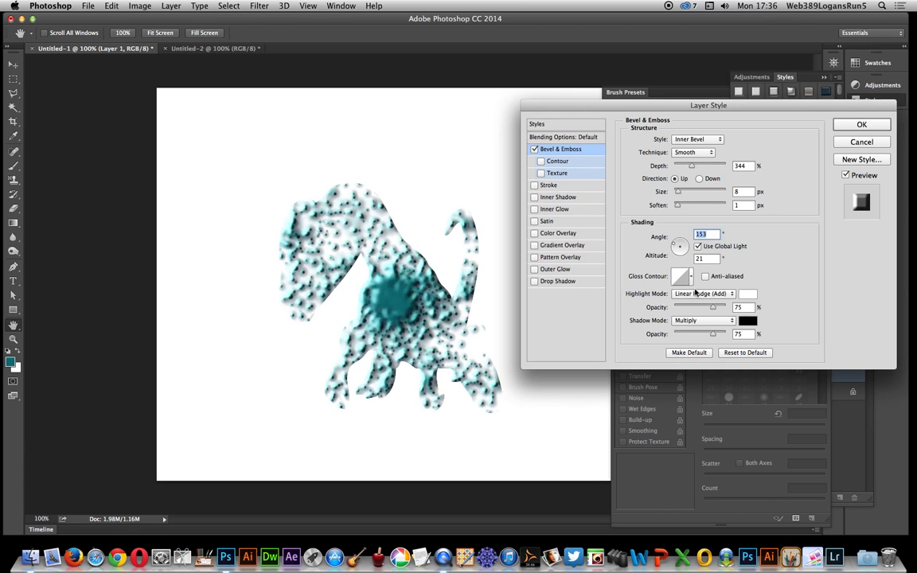
Preview several gloss contour presets on the bevel and settle on a new one
{"action": "left_click", "coordinate": [690, 276]}
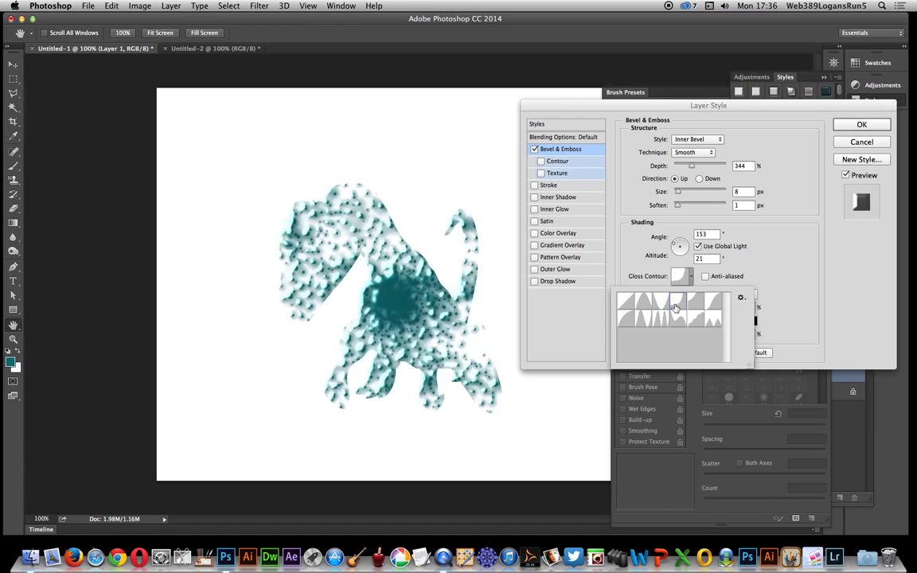
{"action": "left_click", "coordinate": [674, 322]}
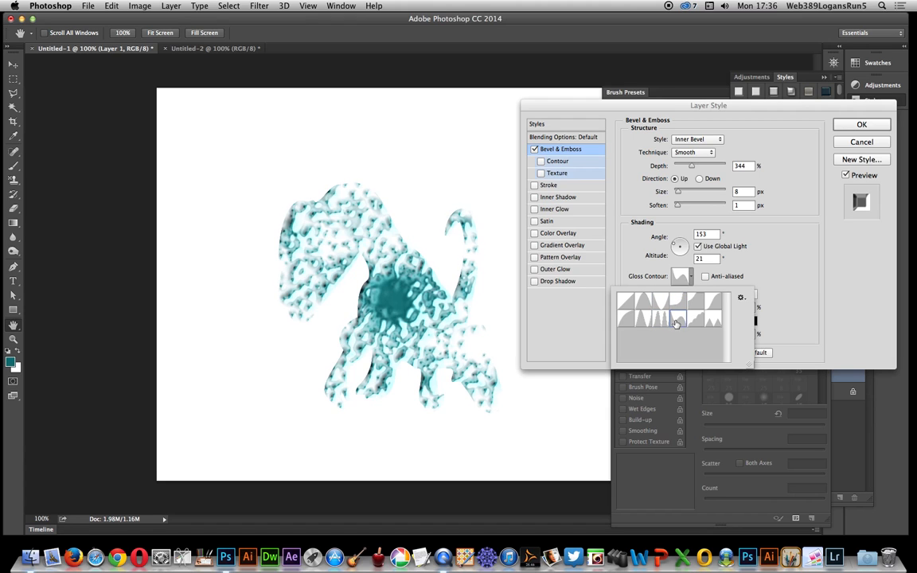
{"action": "left_click", "coordinate": [630, 318]}
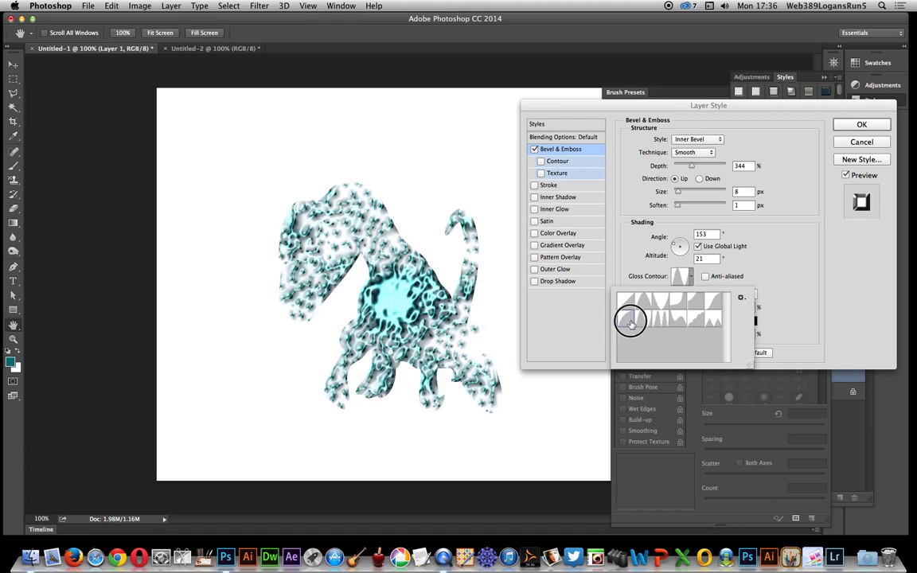
{"action": "left_click", "coordinate": [643, 305]}
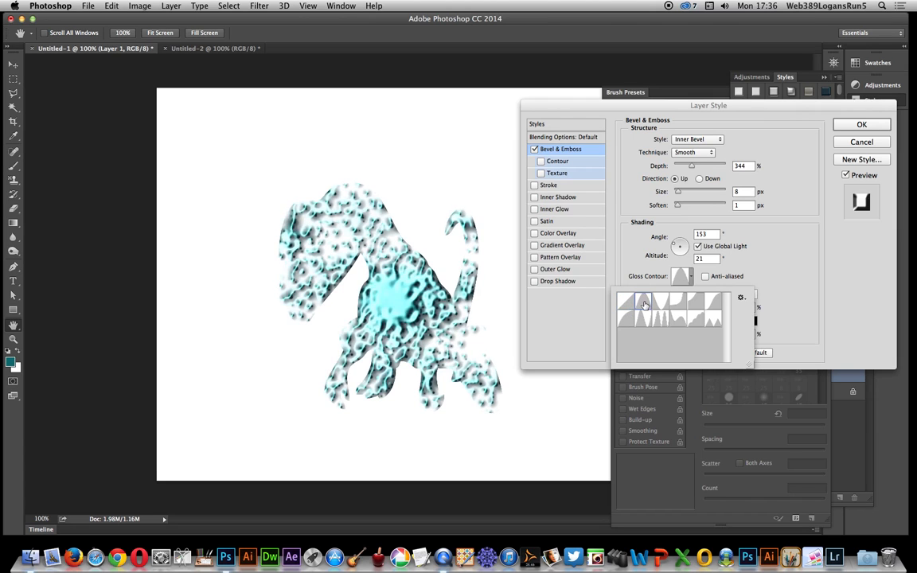
{"action": "left_click", "coordinate": [643, 304]}
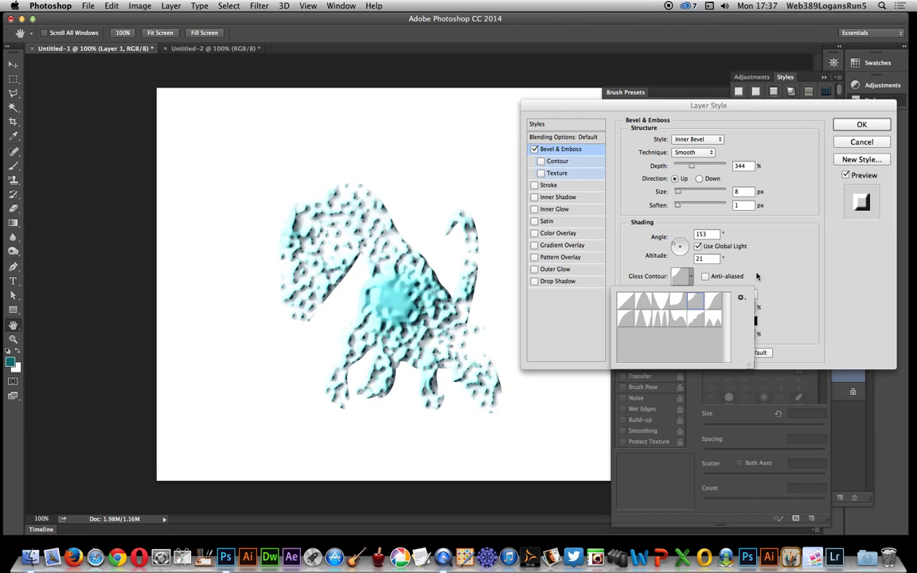
{"action": "left_click", "coordinate": [557, 160]}
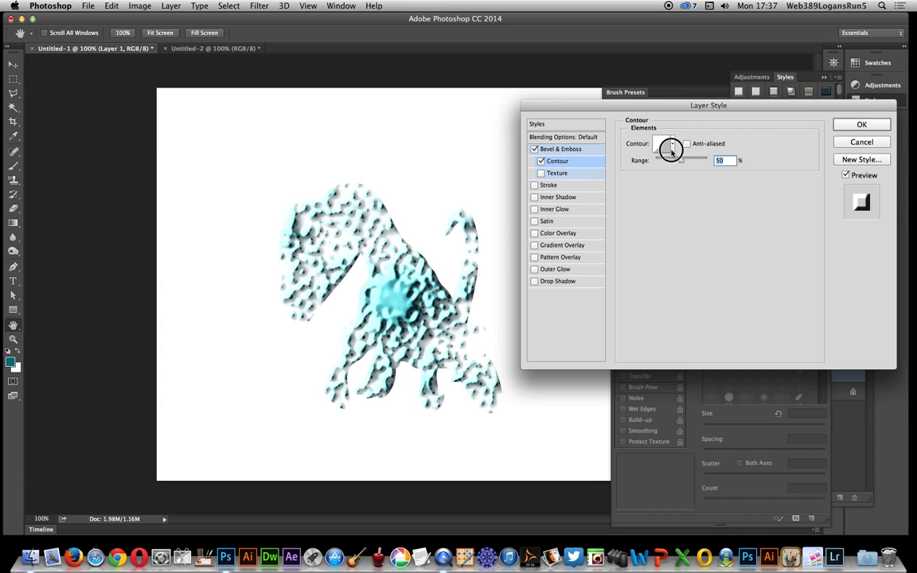
Pick a wavy Contour preset, then set the bevel lighting to 143° angle, 37° altitude
{"action": "left_click", "coordinate": [667, 143]}
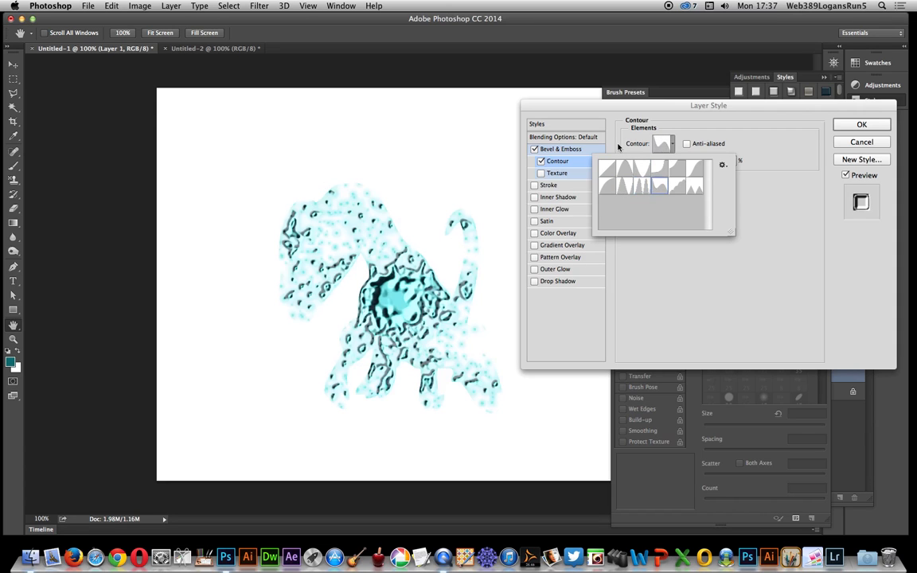
{"action": "mouse_move", "coordinate": [636, 158]}
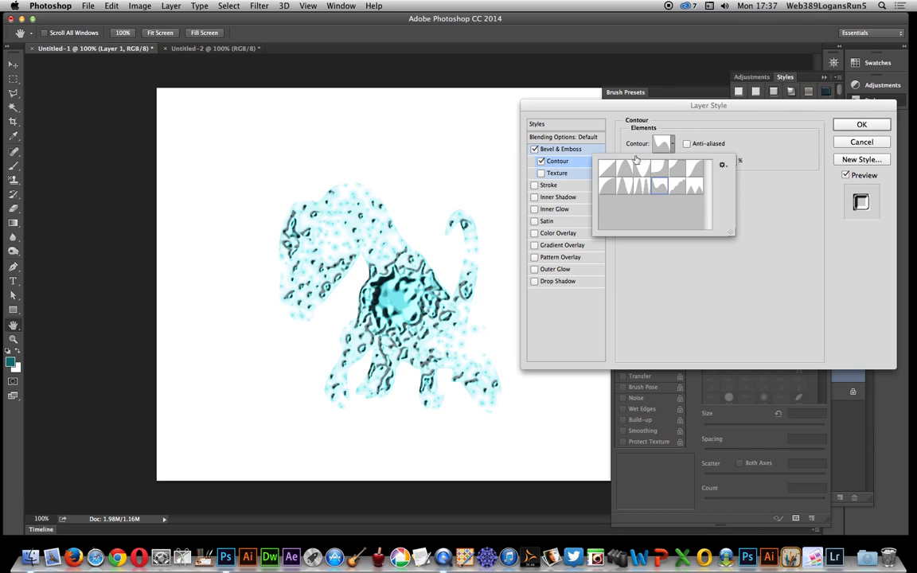
{"action": "left_click", "coordinate": [560, 149]}
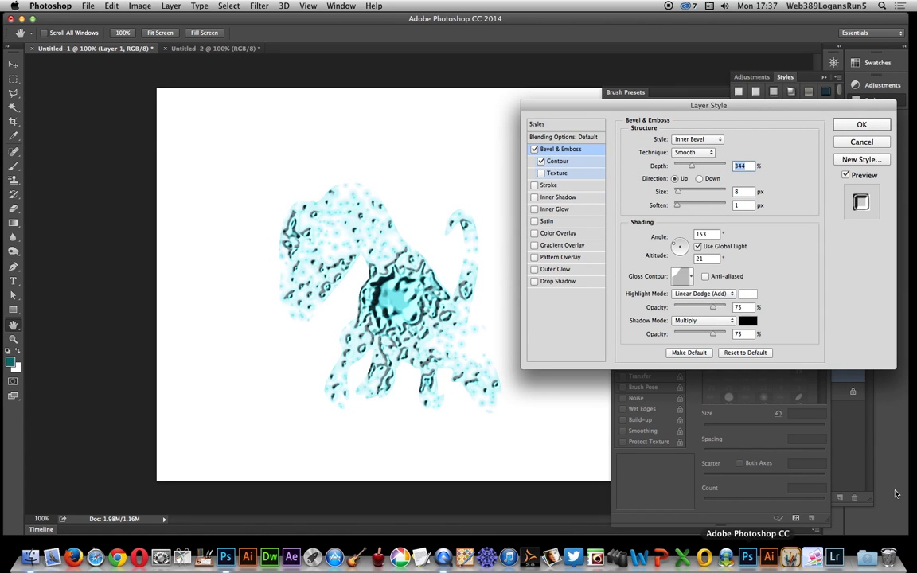
{"action": "left_click_drag", "start_coordinate": [678, 245], "coordinate": [676, 244]}
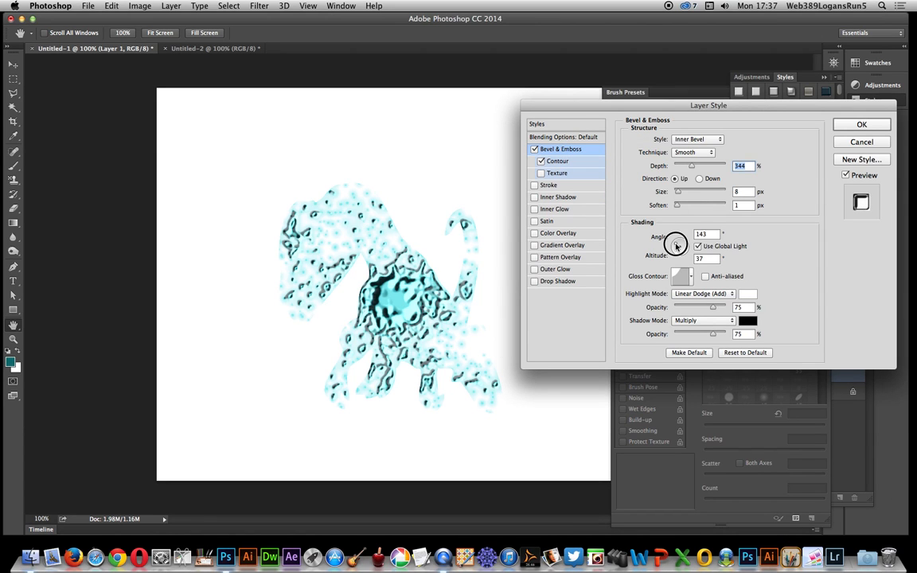